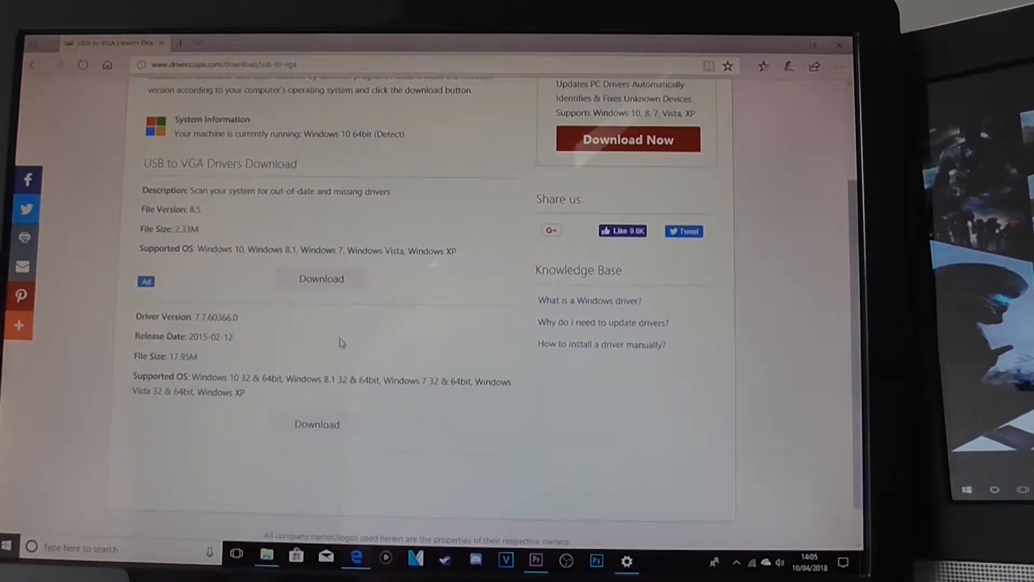
# Dismiss the 'Confirm overwrite?' warning so the New Project dialog shows again with the name Untitled.
pyautogui.scroll(-3)
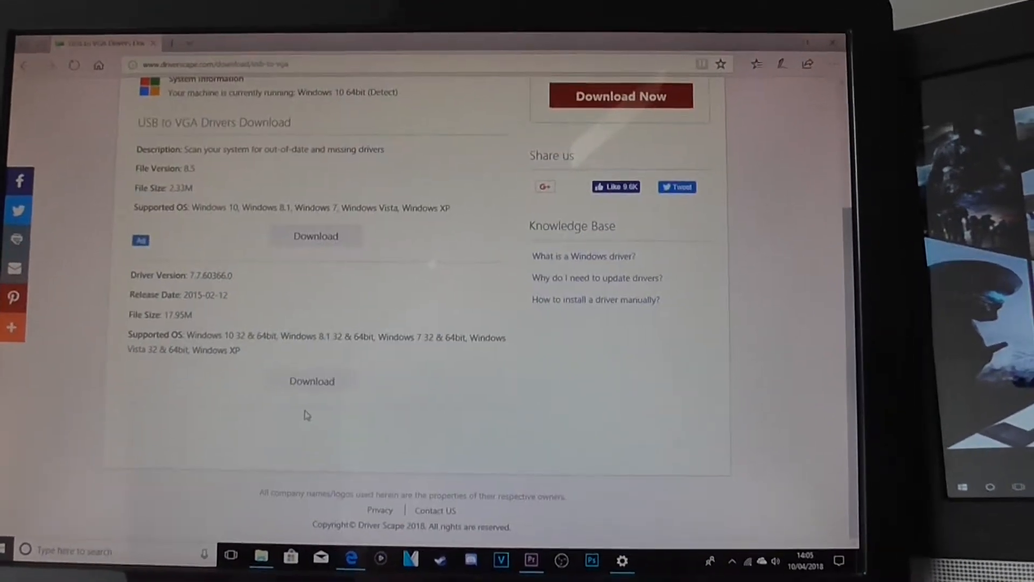
pyautogui.scroll(3)
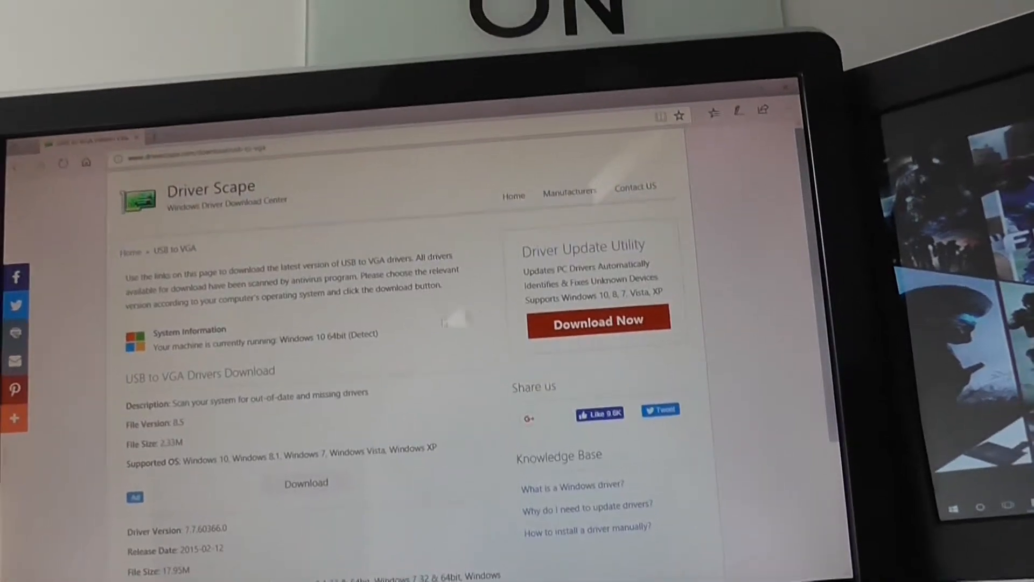
pyautogui.scroll(-3)
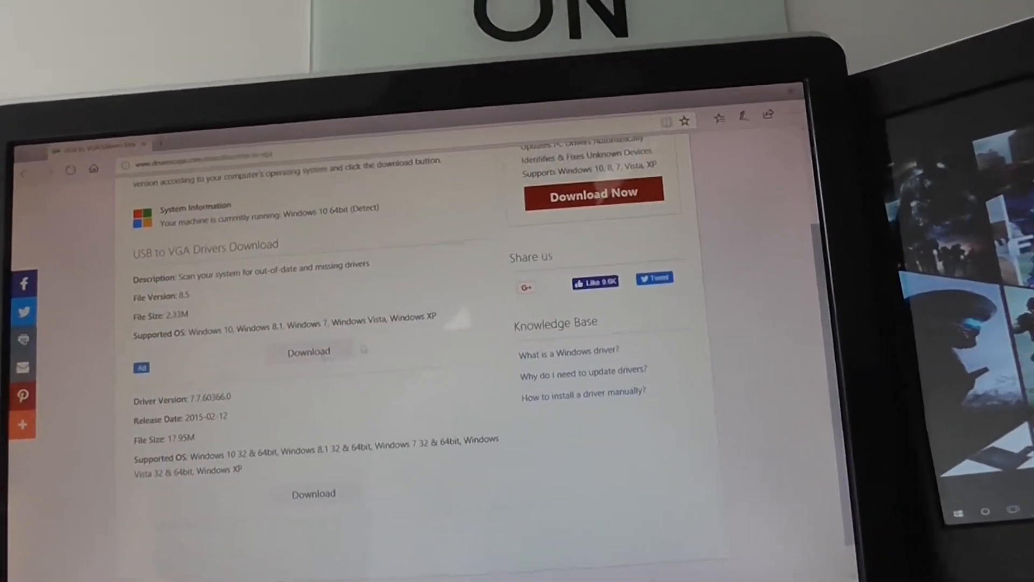
pyautogui.scroll(3)
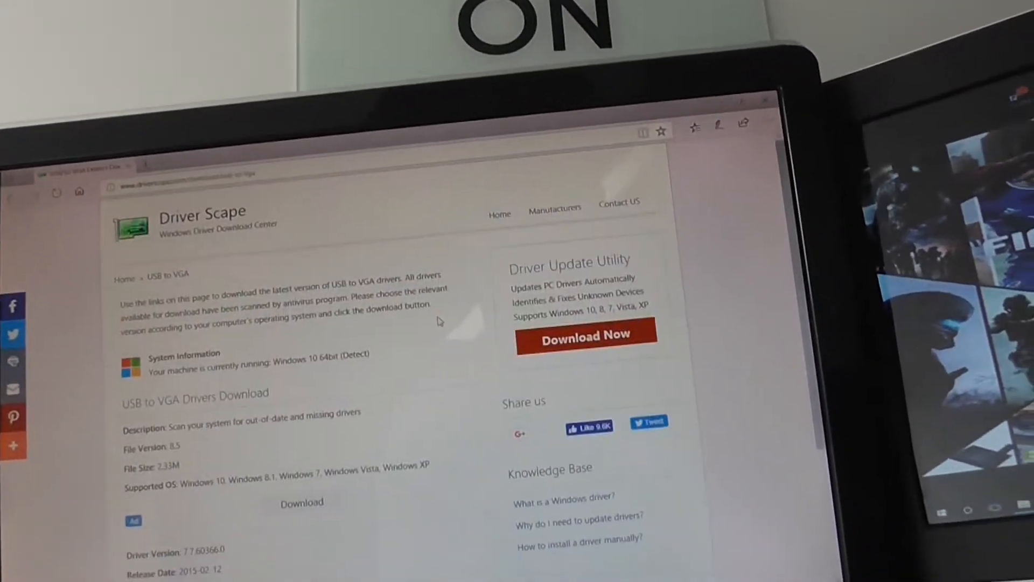
pyautogui.scroll(-3)
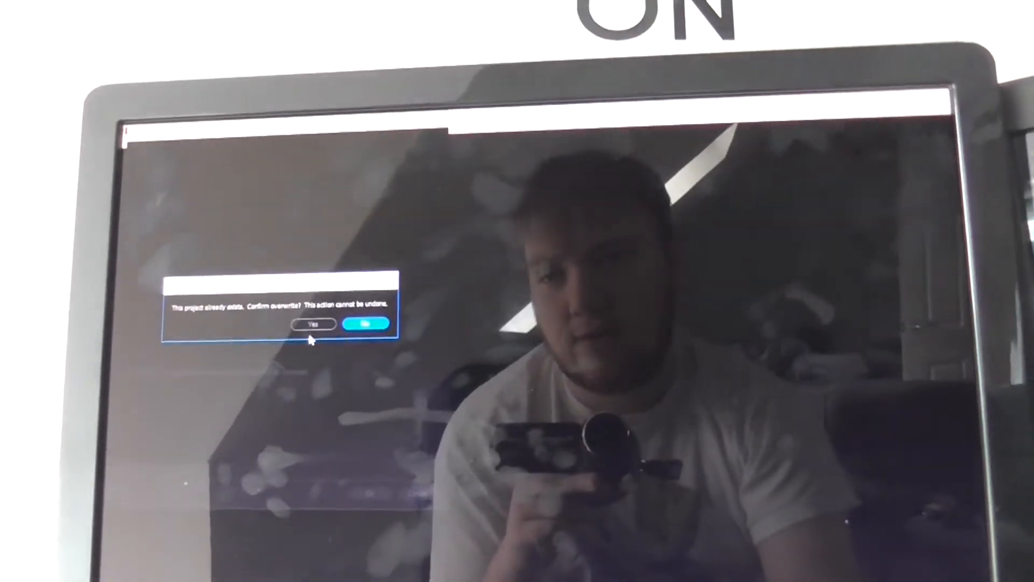
pyautogui.click(315, 324)
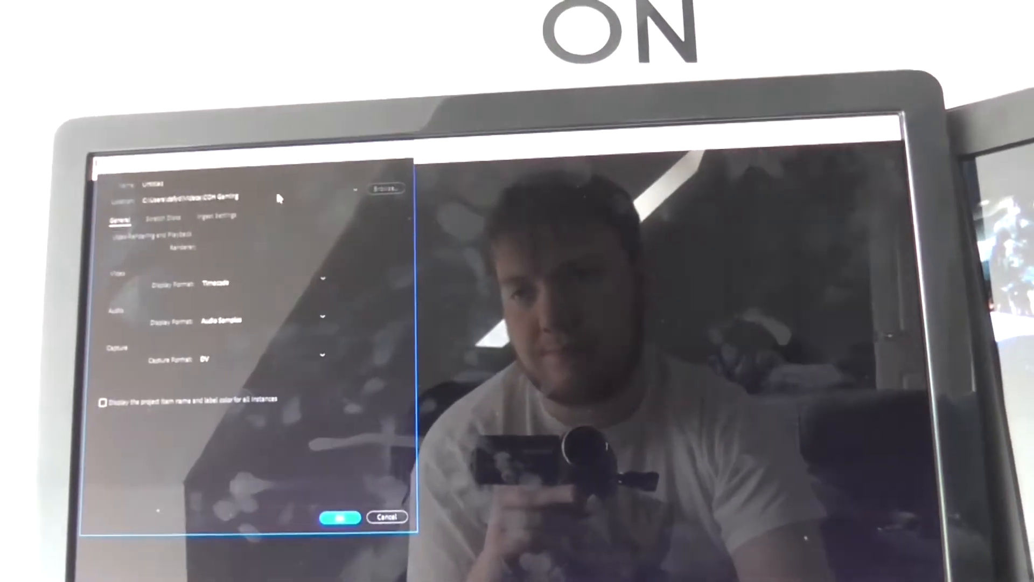